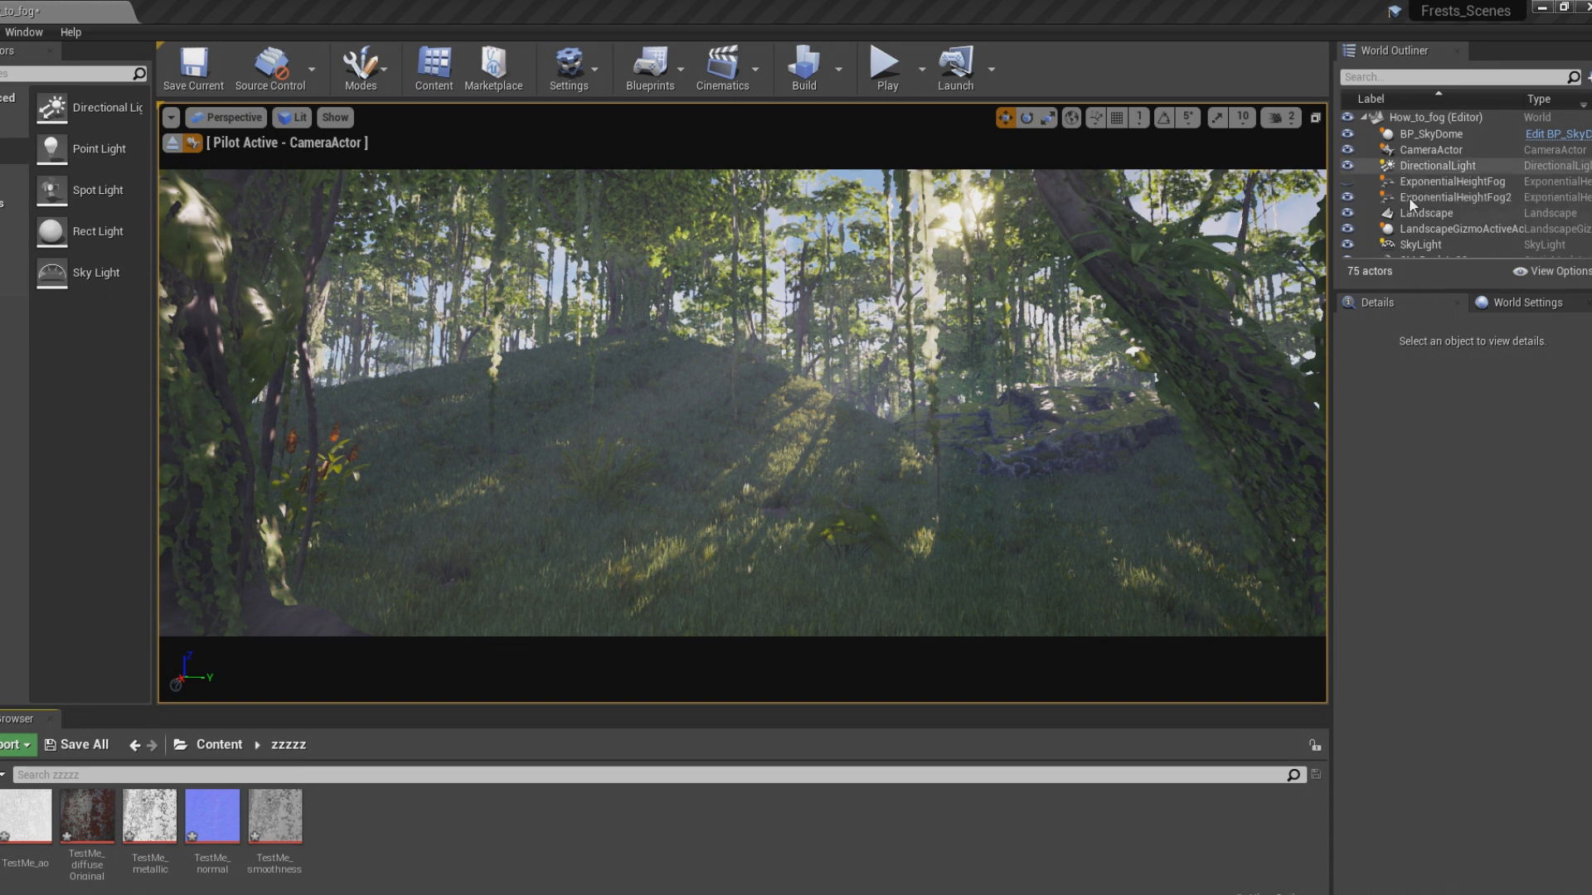
pyautogui.moveTo(1433, 166)
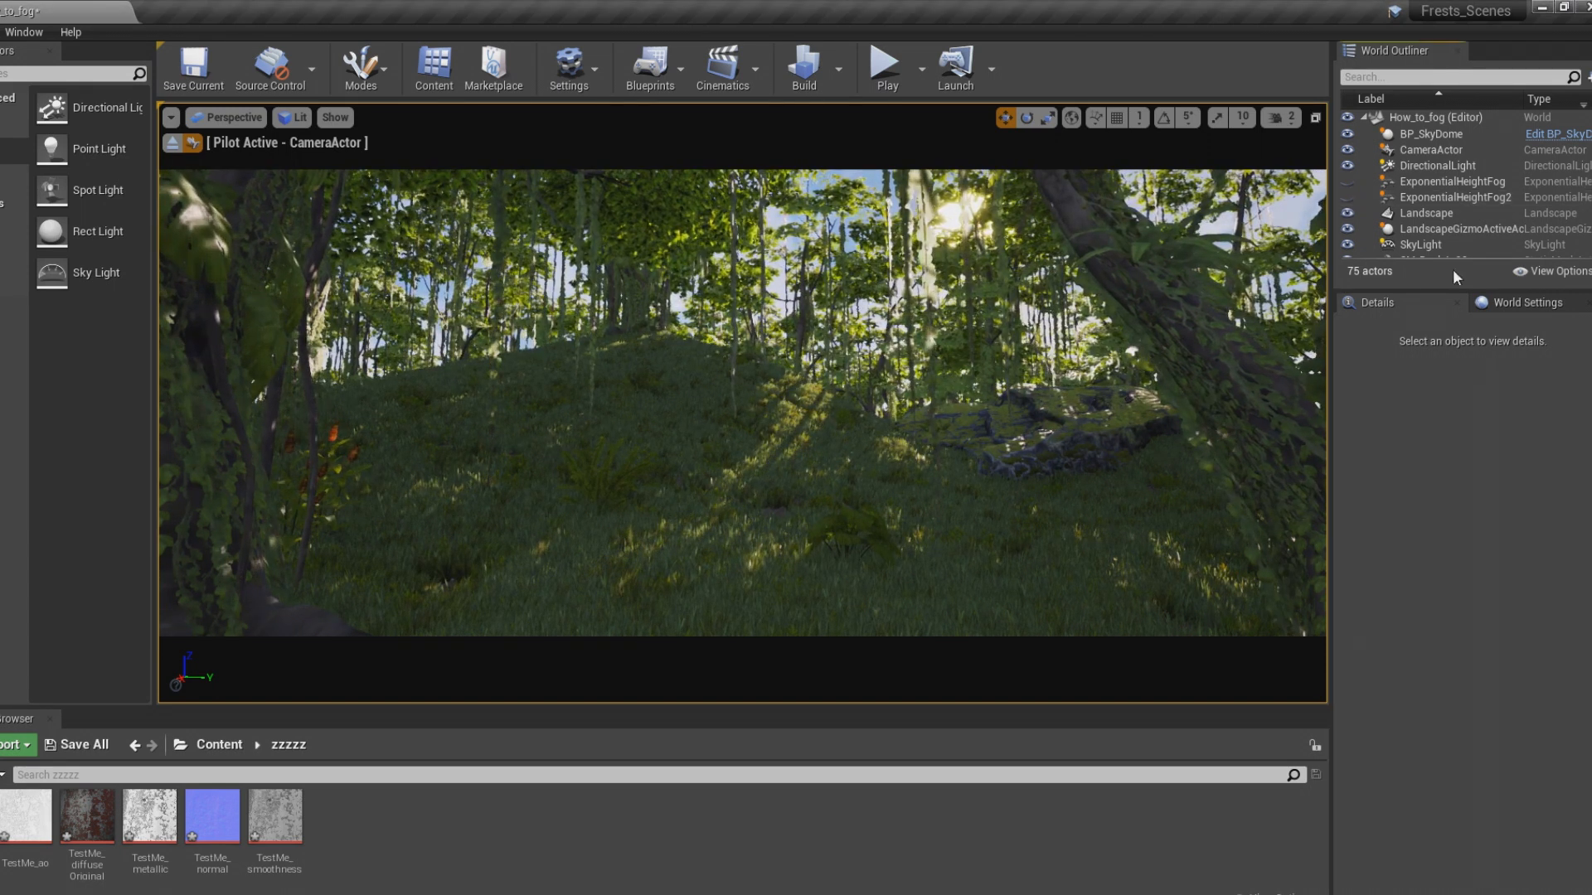
# - Place a Spot Light over the hill with Intensity 17.746 cd, then select the DirectionalLight
pyautogui.click(1432, 166)
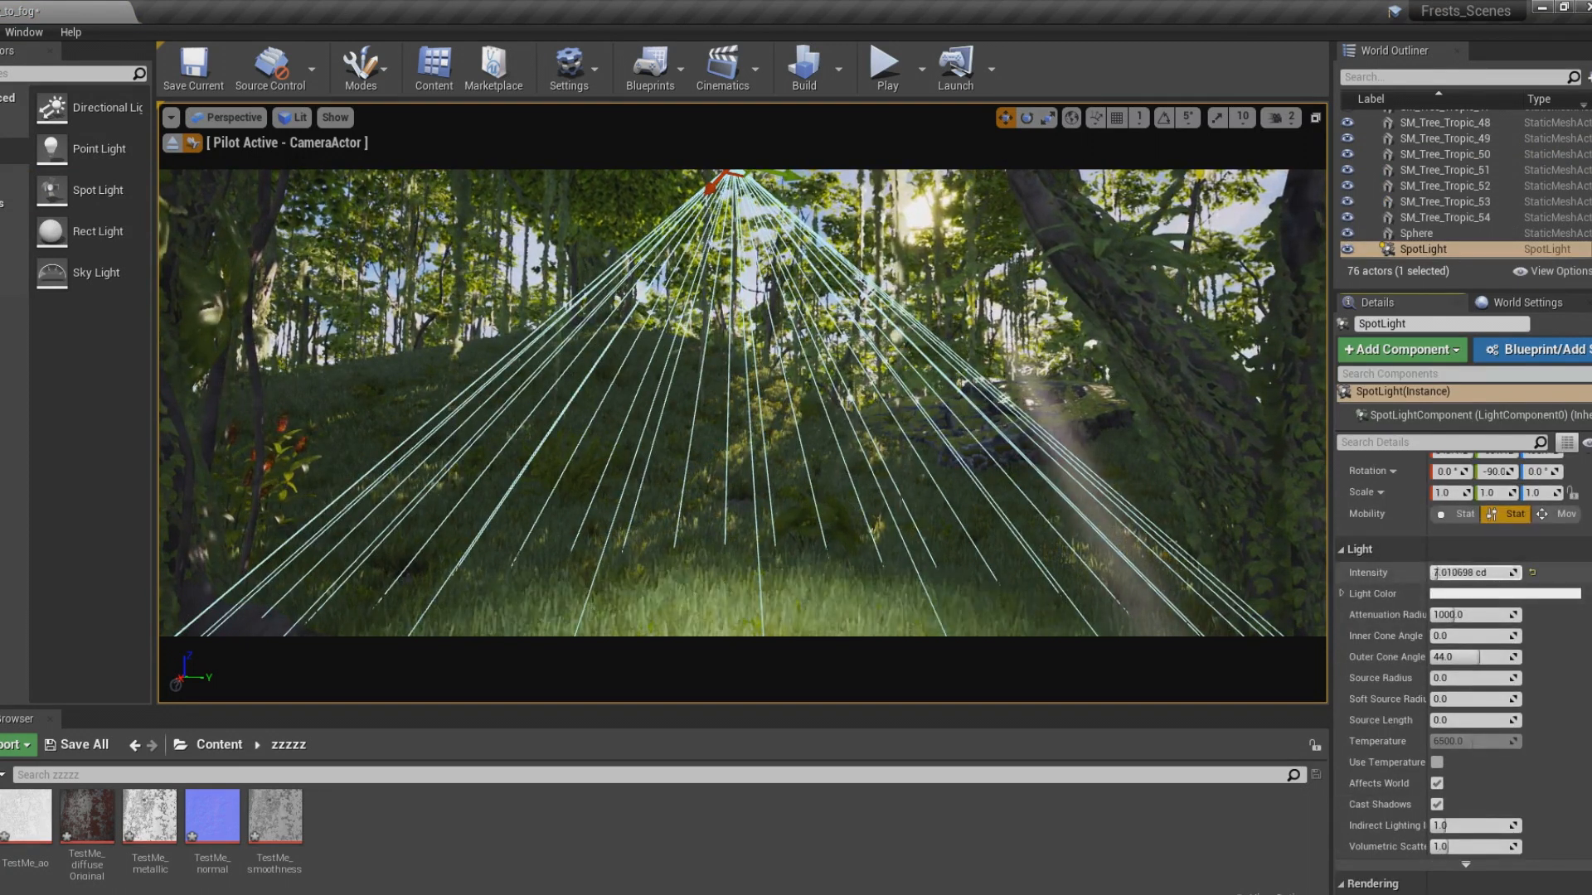
pyautogui.write('17.746')
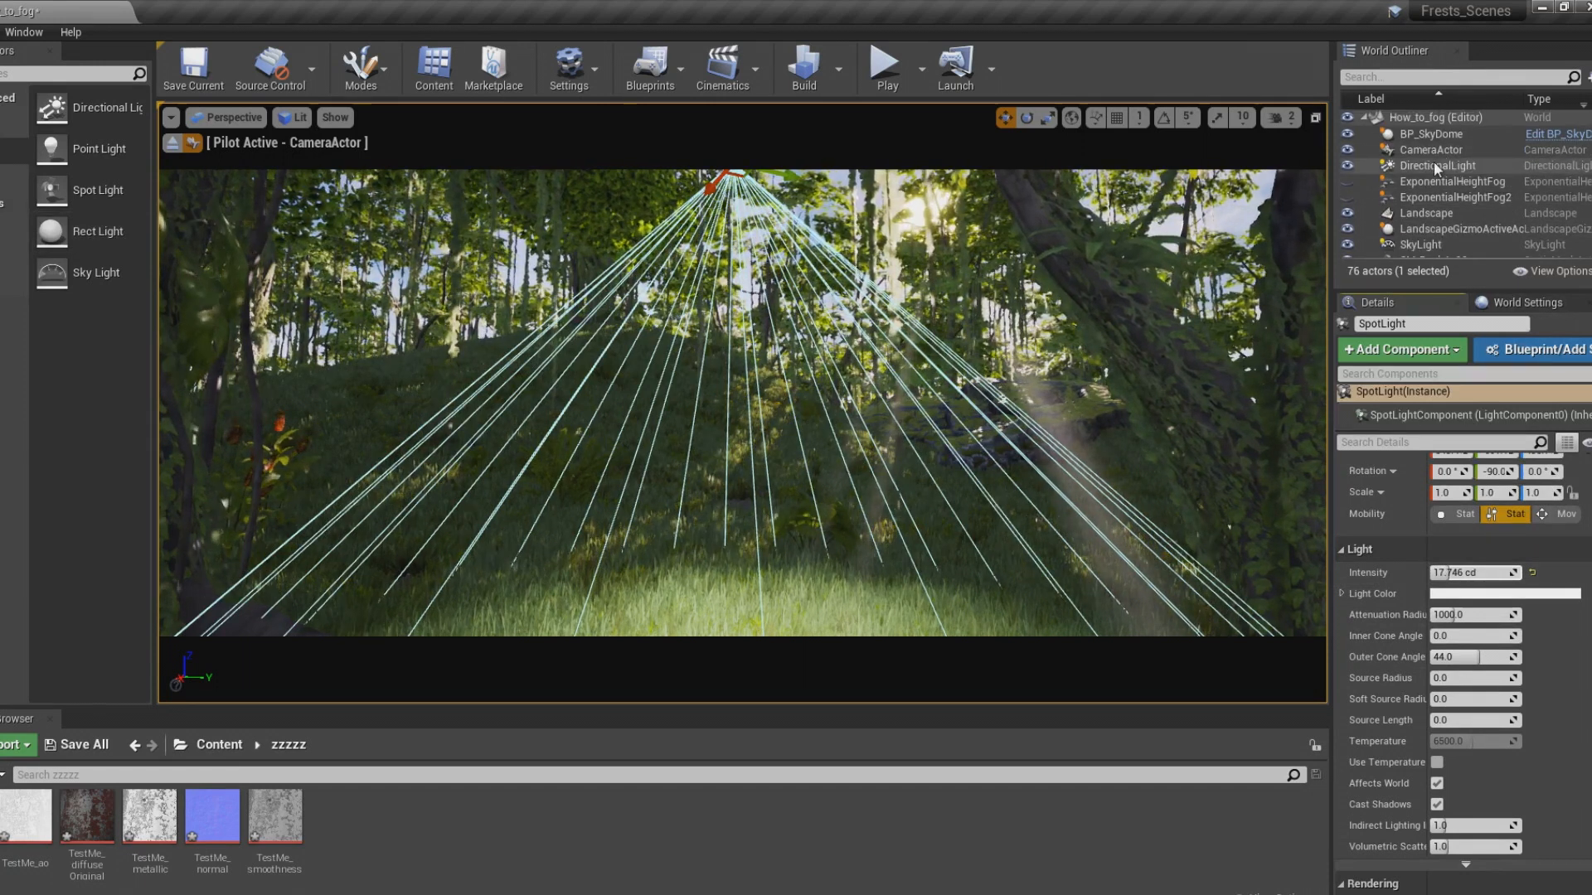
pyautogui.click(1432, 166)
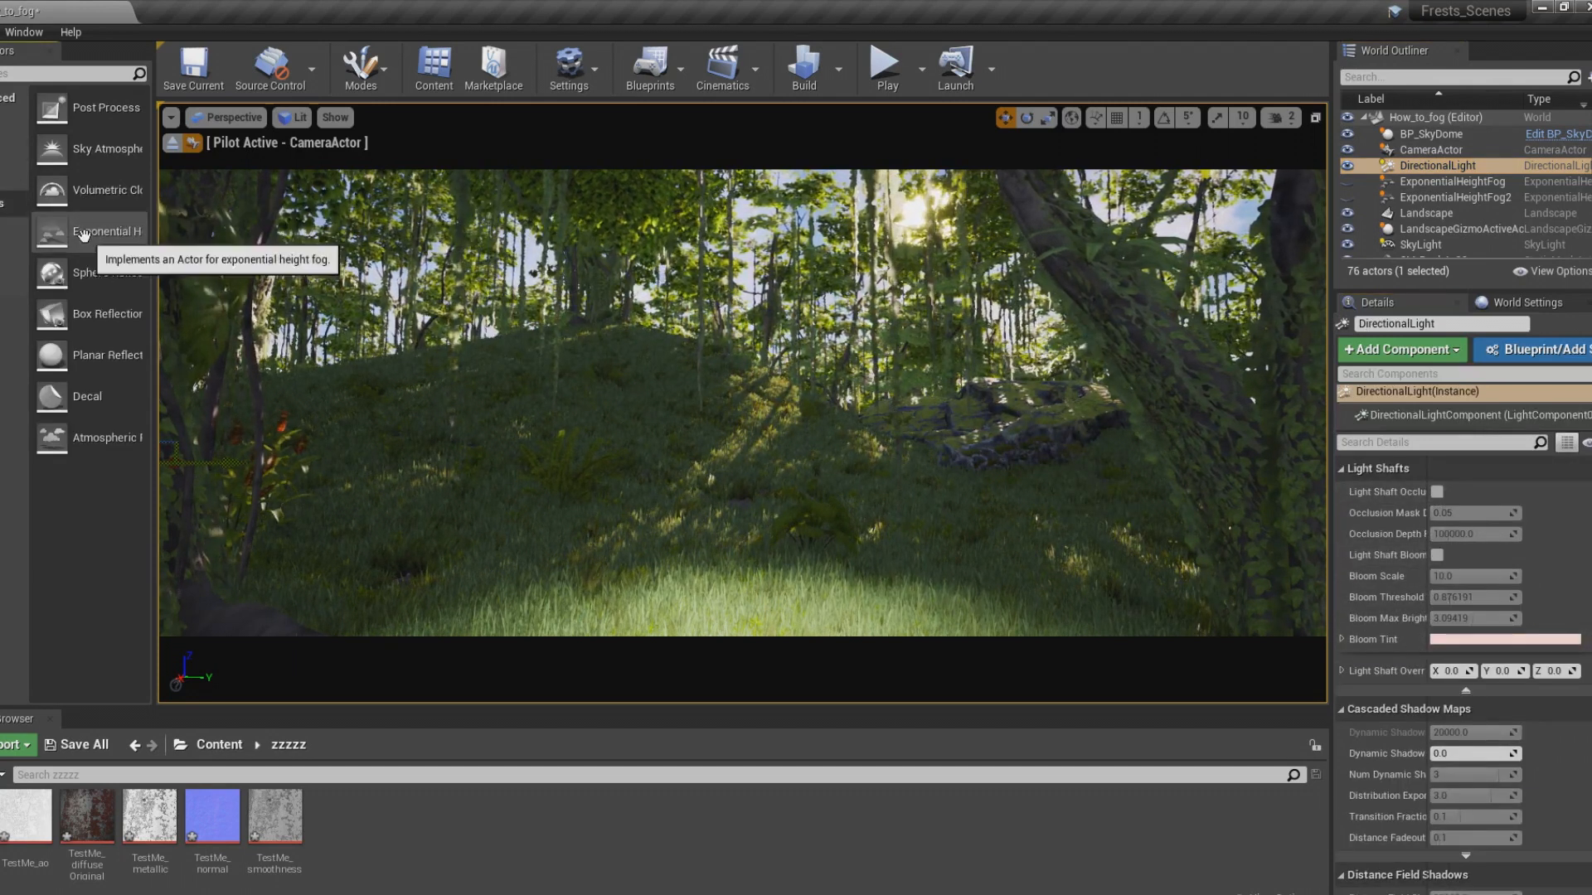
# - Place an Exponential Height Fog with Volumetric Fog on and Scattering Distribution about 0.197
pyautogui.click(107, 231)
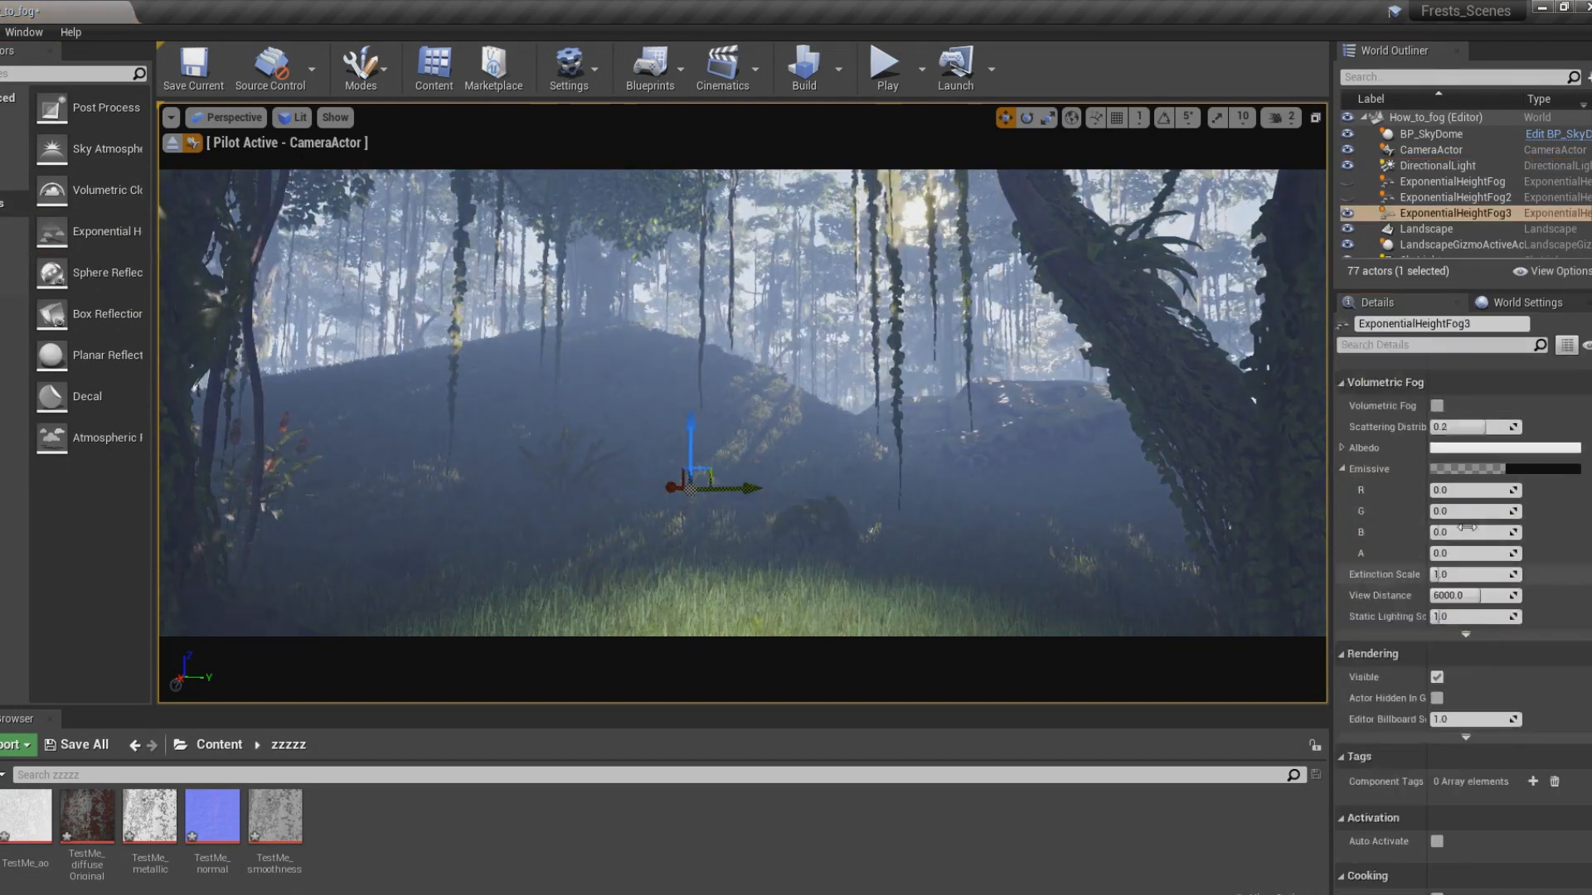
pyautogui.click(1438, 490)
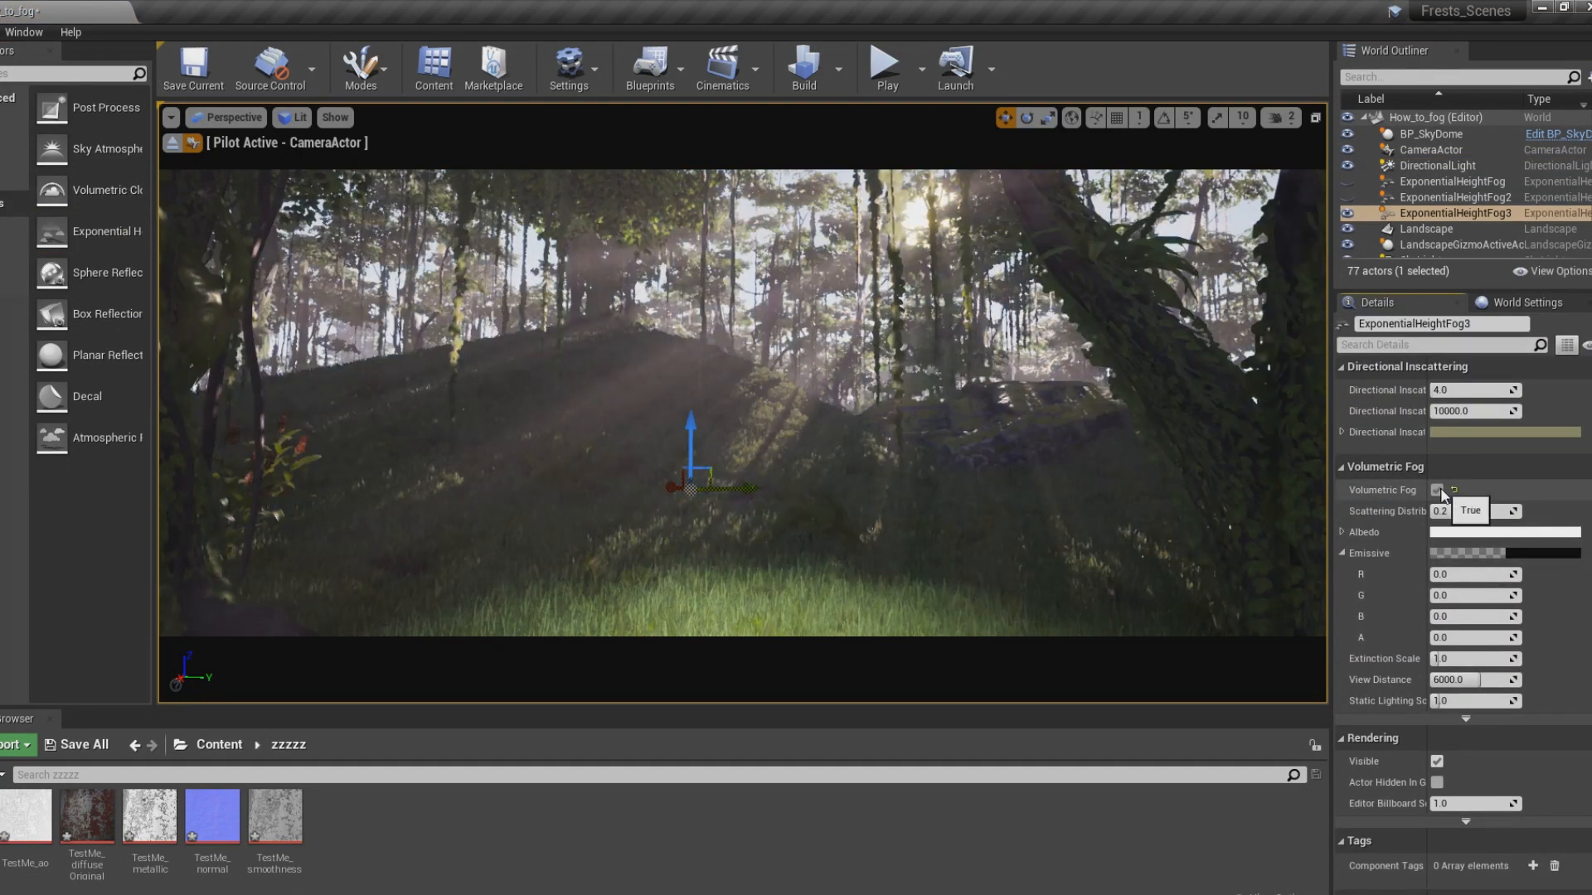
pyautogui.click(1437, 490)
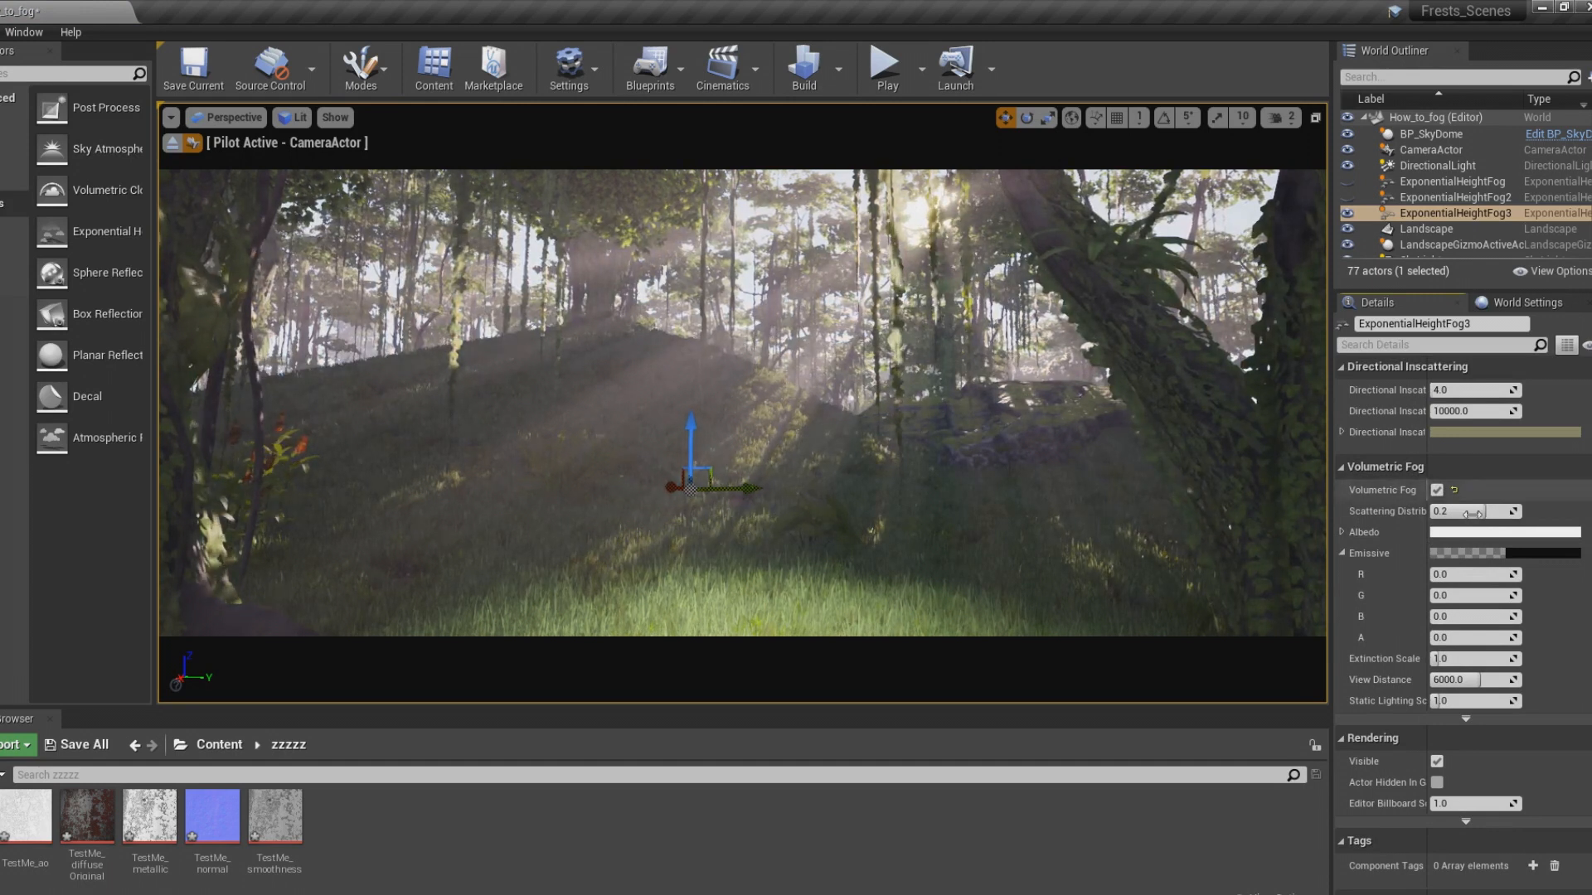
pyautogui.moveTo(1473, 511); pyautogui.dragTo(1442, 511)
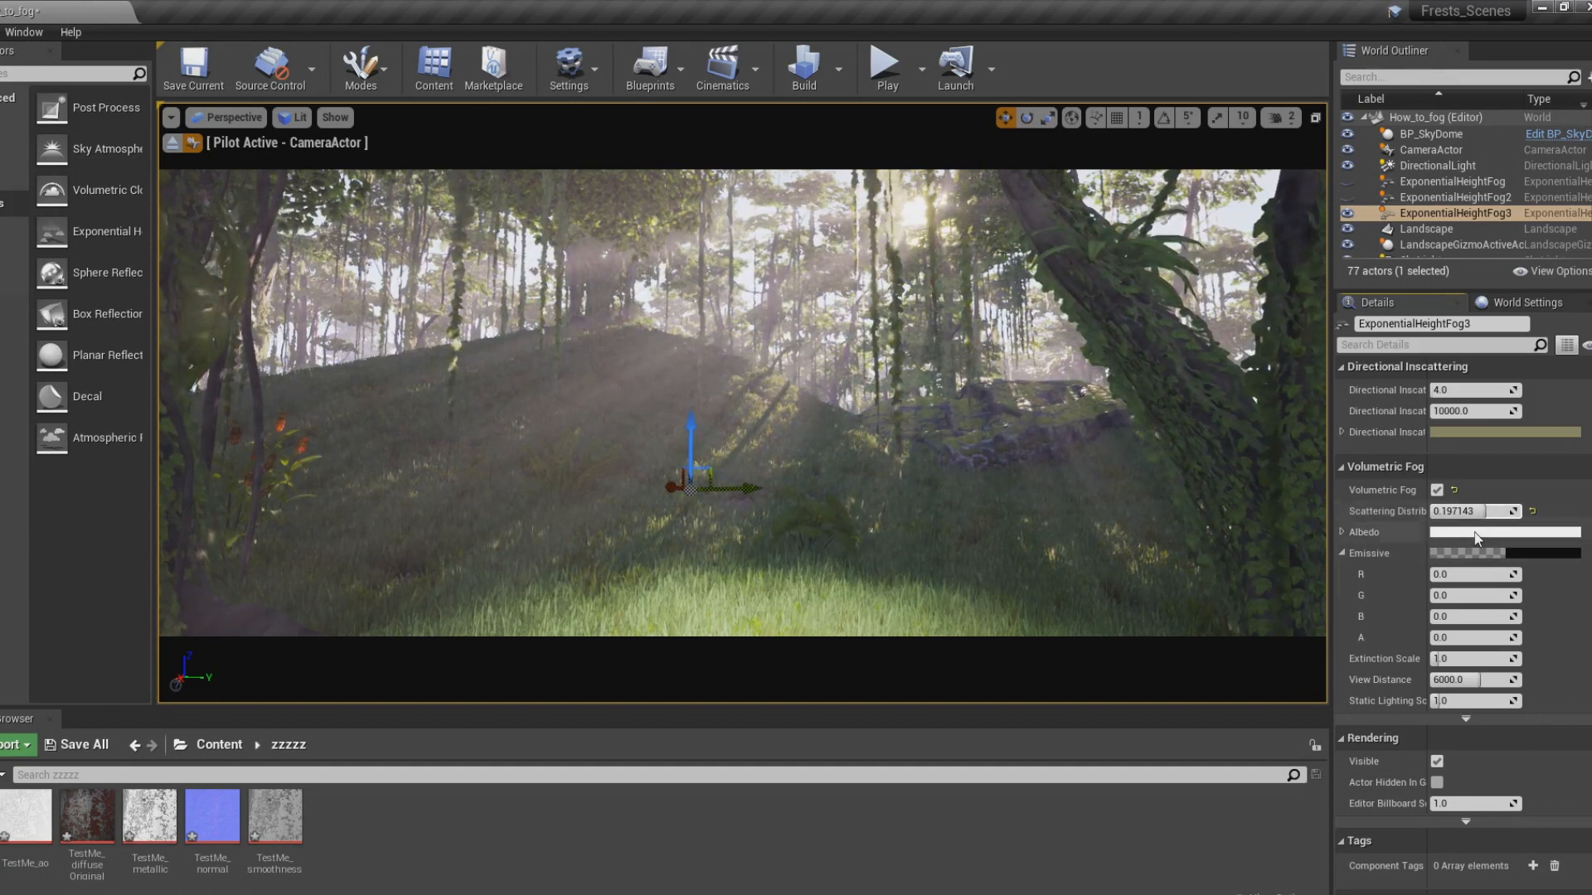
# - Tint the fog Albedo light blue with Scattering Distribution 0.008571, then select the SpotLight
pyautogui.click(1503, 533)
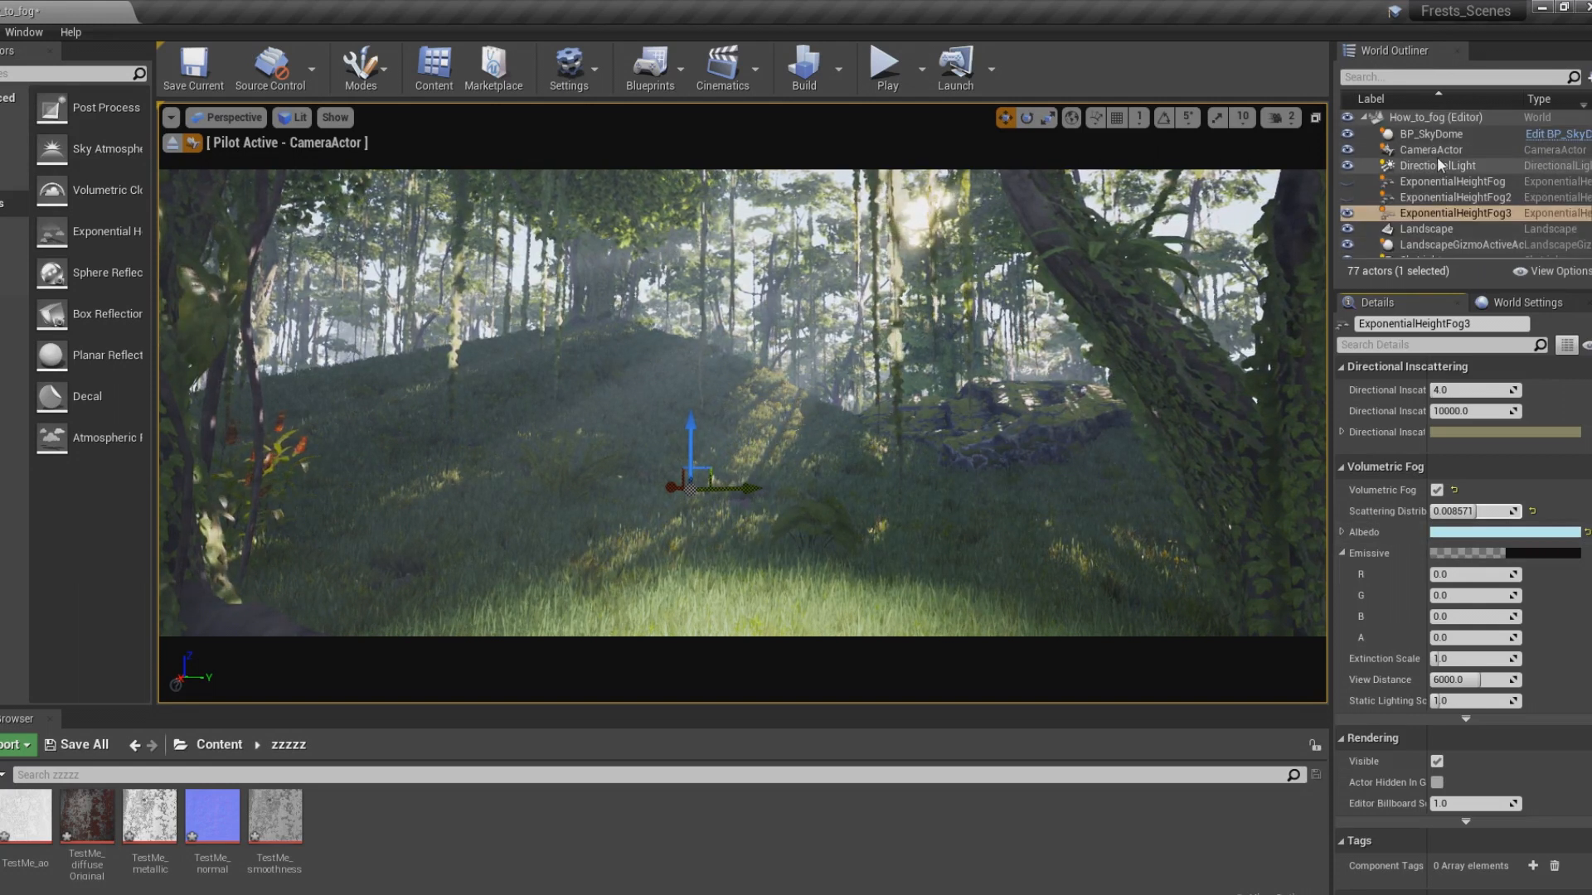
pyautogui.click(1421, 249)
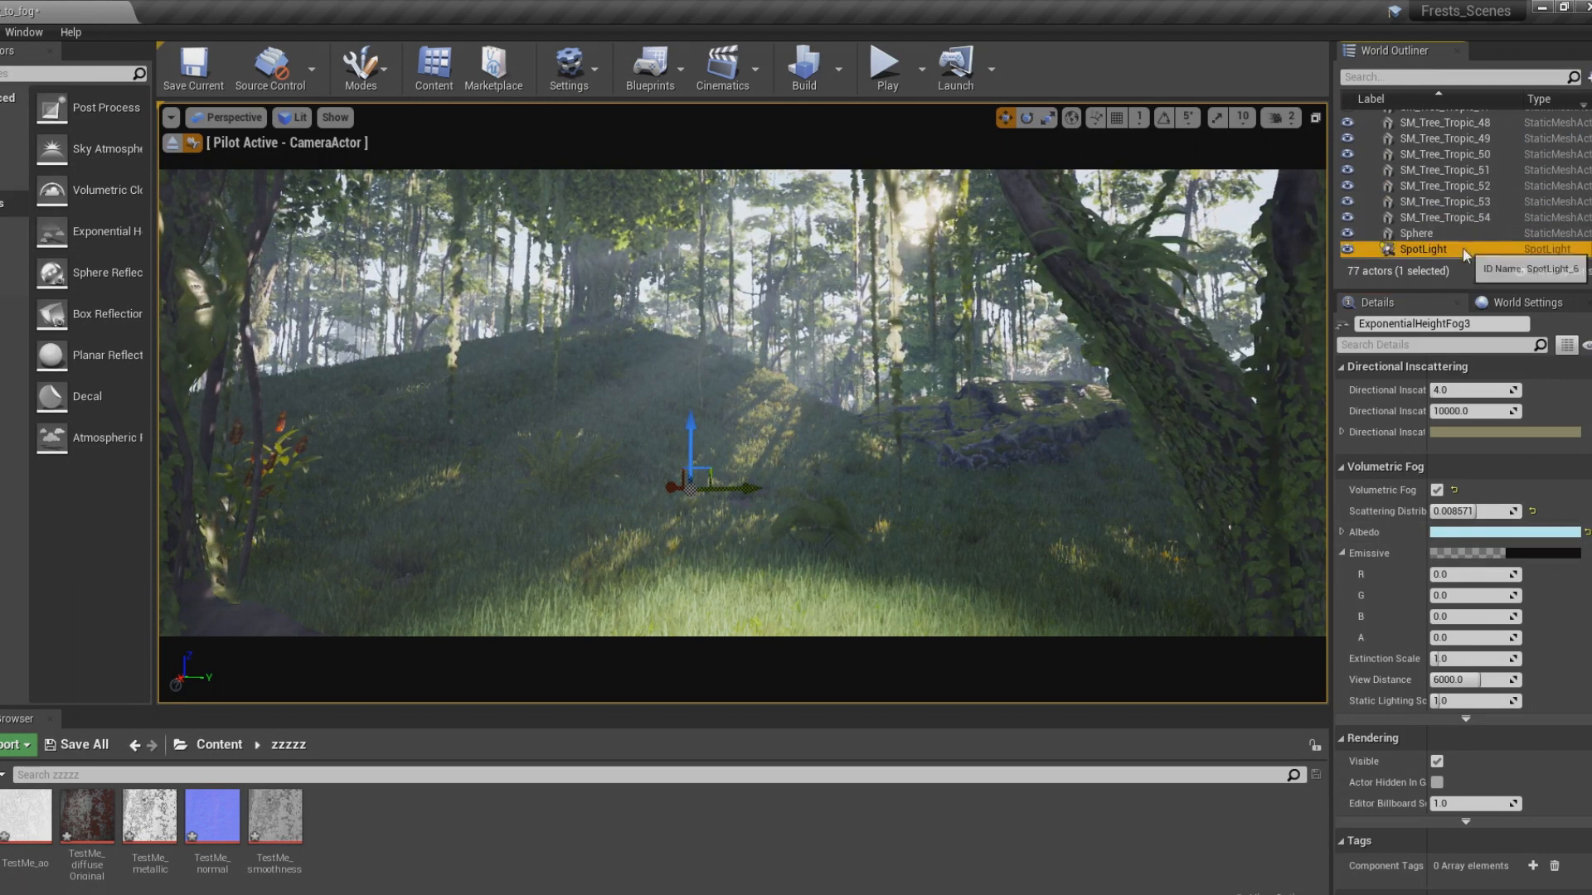